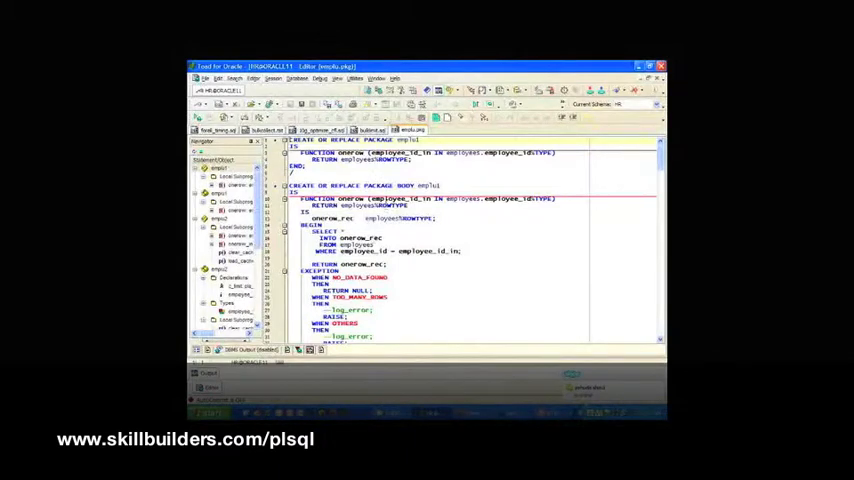
Review the caching package spec and body, highlighting the employee_cache associative array and its clear/load procedures.
double_click(342, 198)
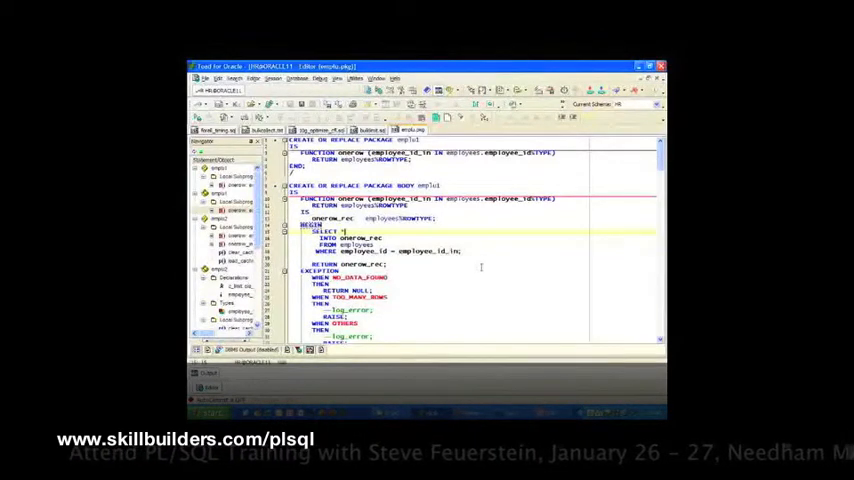
scroll("down", 3)
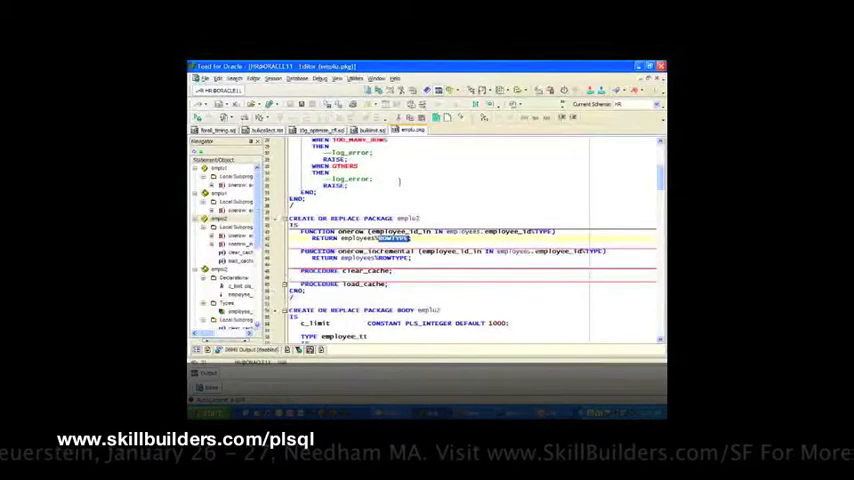
scroll("up", 3)
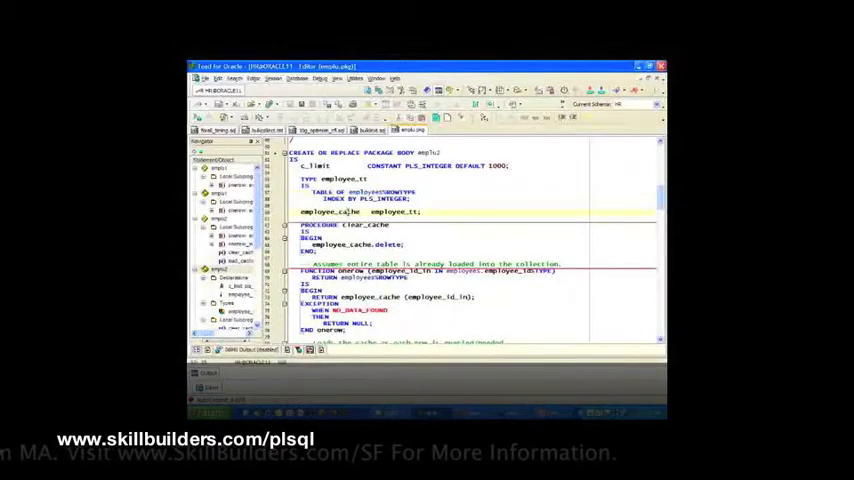
double_click(392, 212)
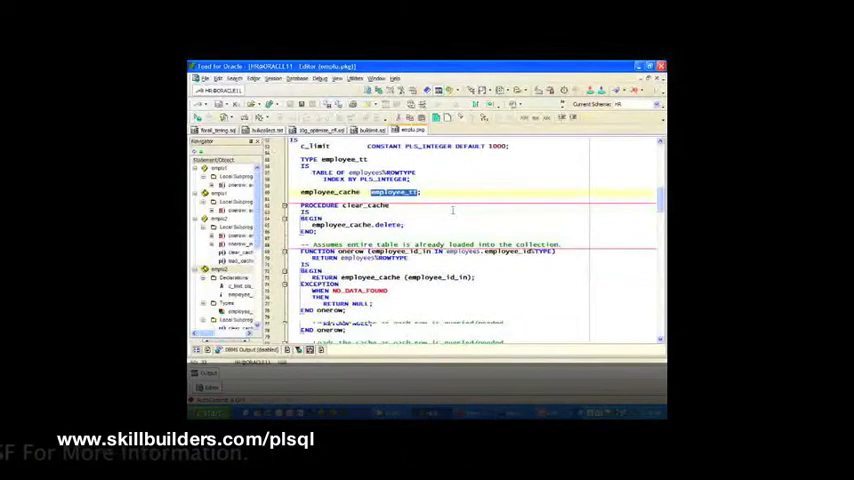
scroll("down", 3)
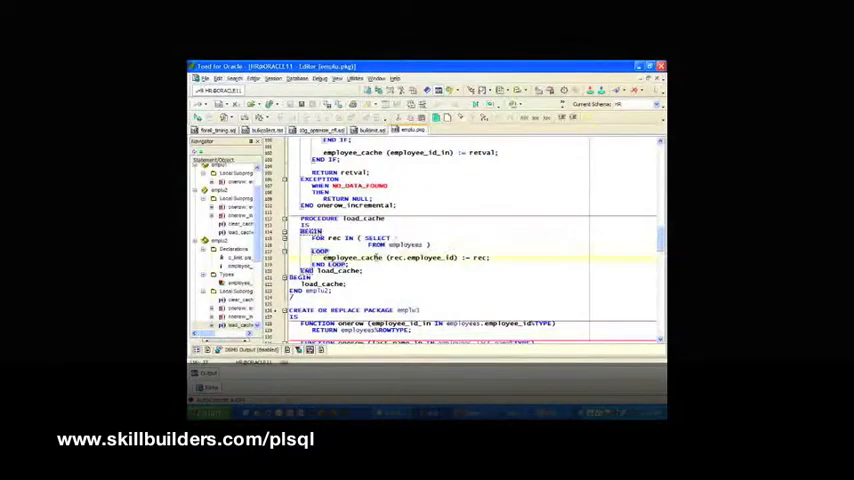
double_click(342, 256)
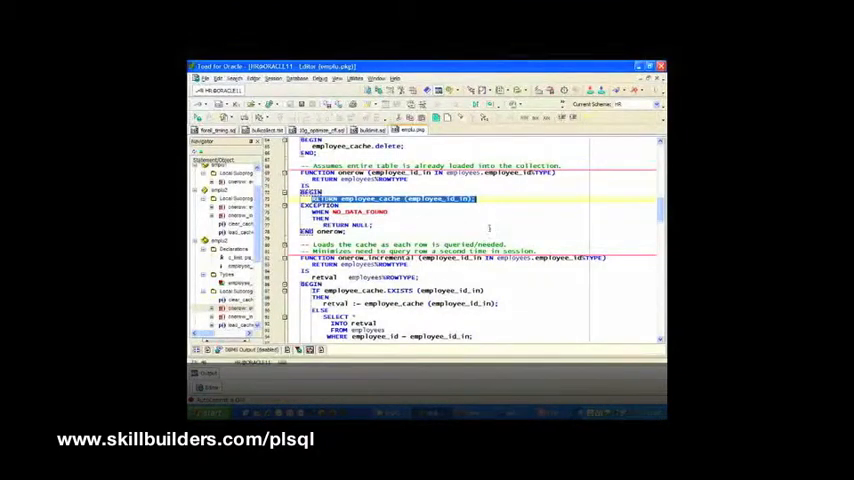
Scroll the package body down to the incremental lookup that caches rows on first request.
scroll("down", 3)
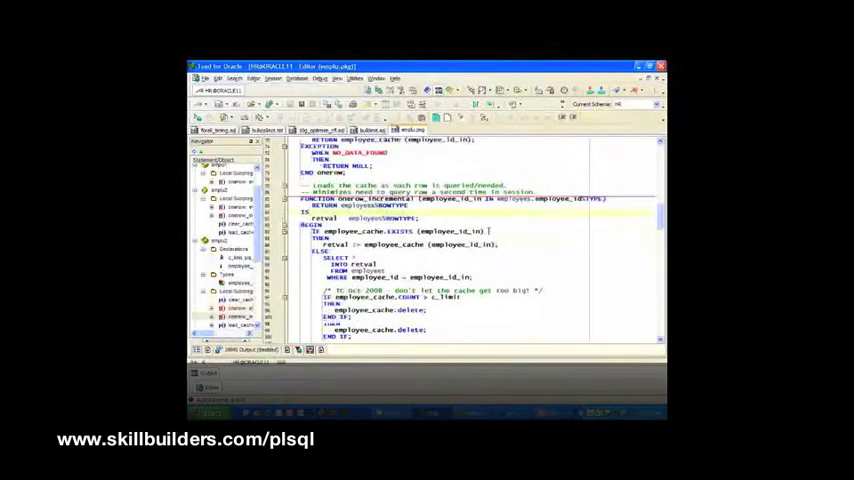
scroll("down", 3)
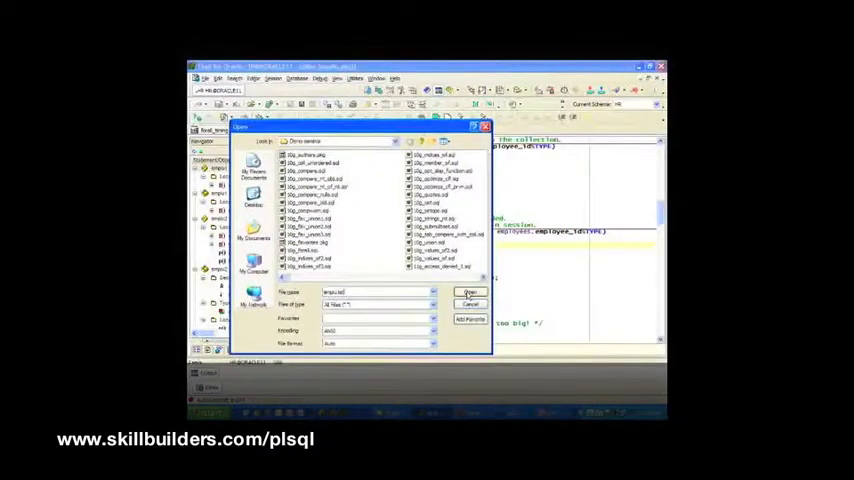
Open the benchmark timing procedure and review its three lookup approaches.
left_click(470, 292)
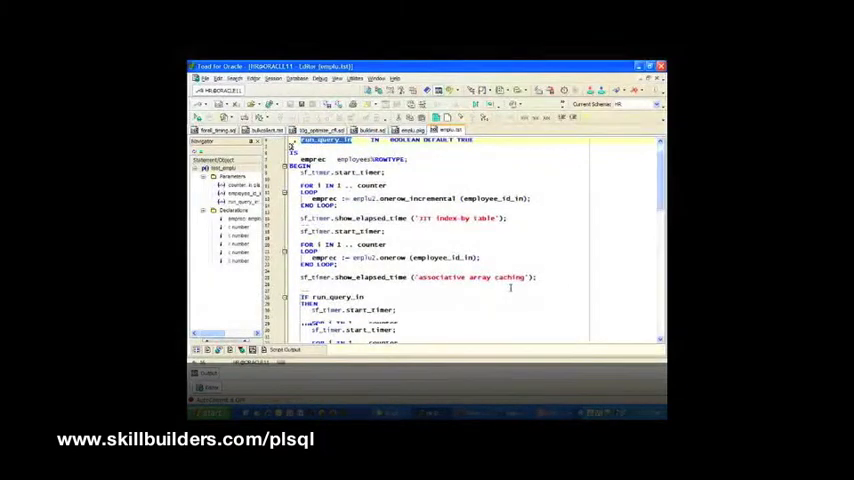
scroll("down", 3)
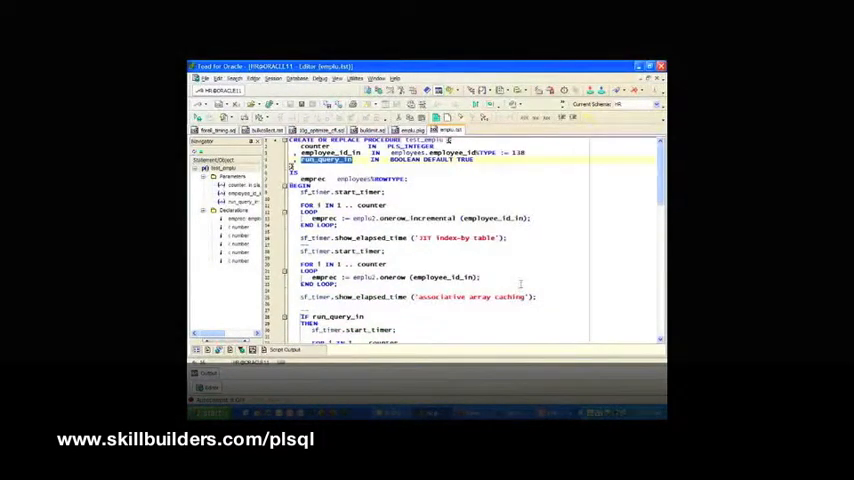
scroll("down", 3)
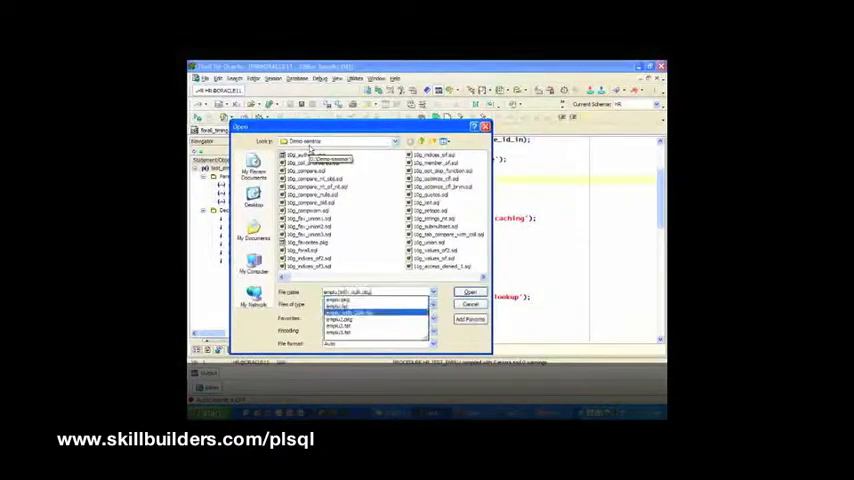
Open the test block, enlarge the COUNTER value with extra zeros and run it to show elapsed CPU times.
left_click(470, 292)
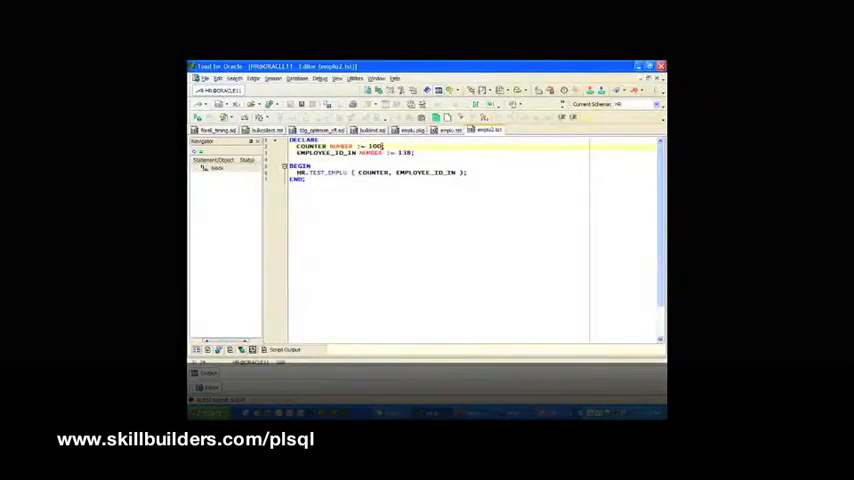
type("000")
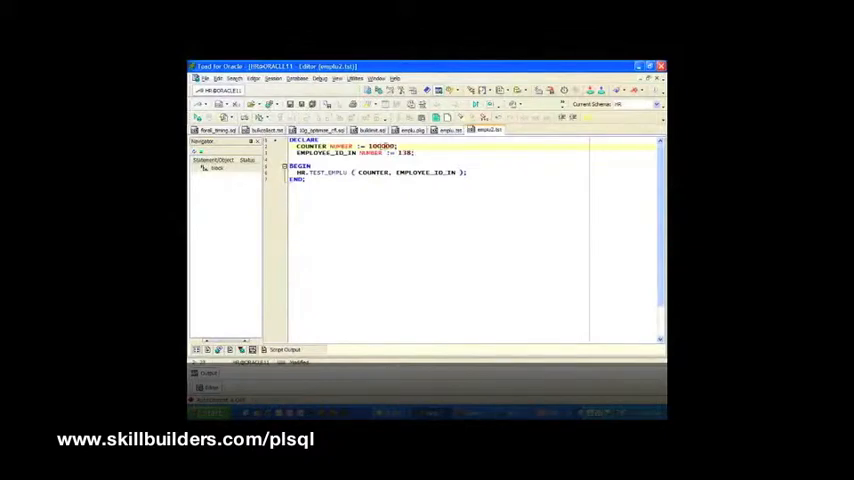
double_click(404, 152)
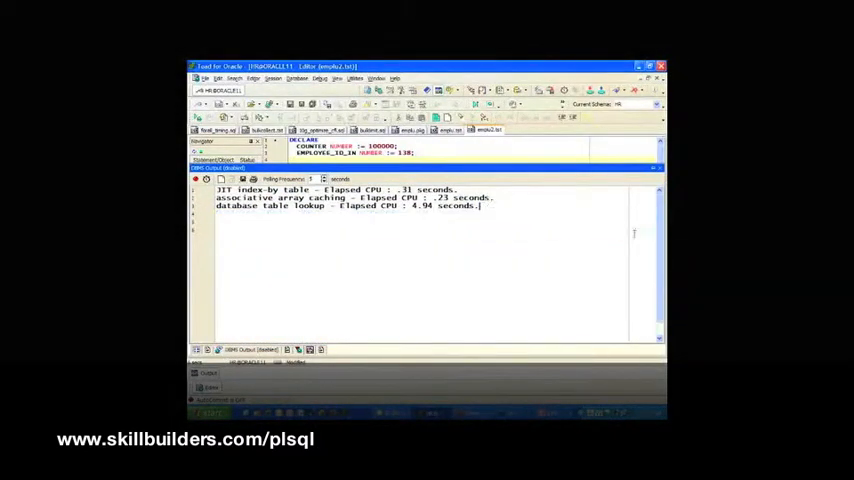
Reopen the employee package body showing the onerow and onerow_incremental functions.
double_click(440, 206)
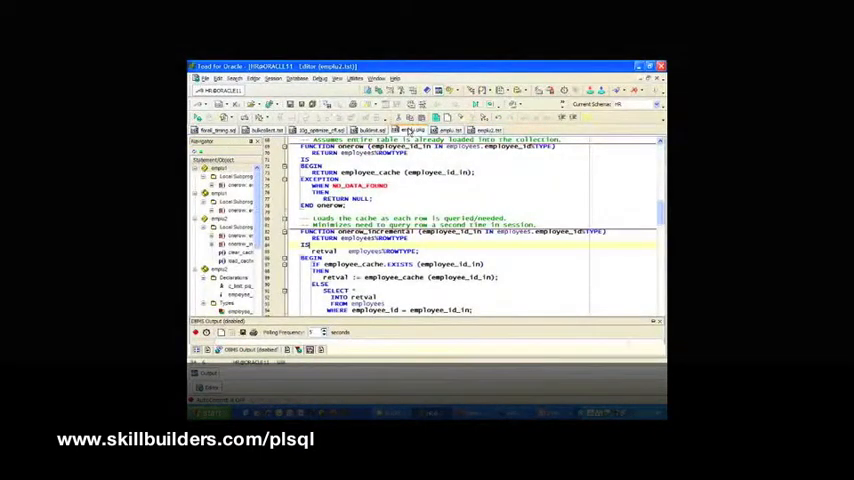
scroll("down", 3)
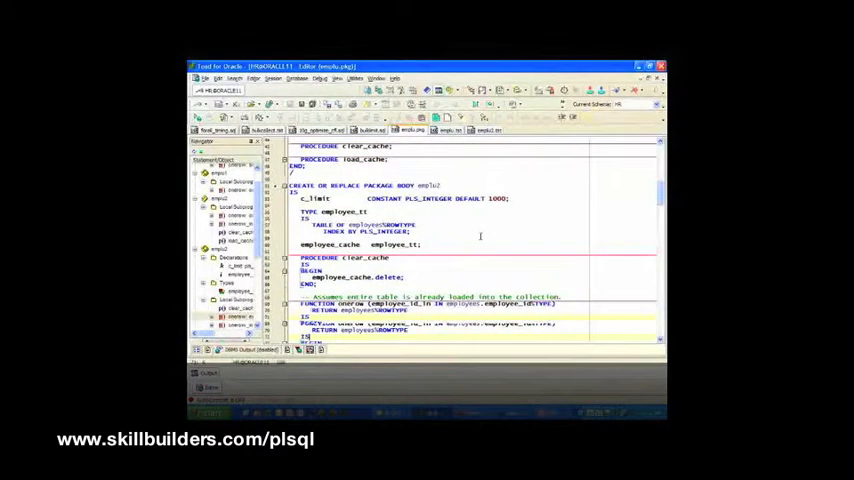
scroll("down", 3)
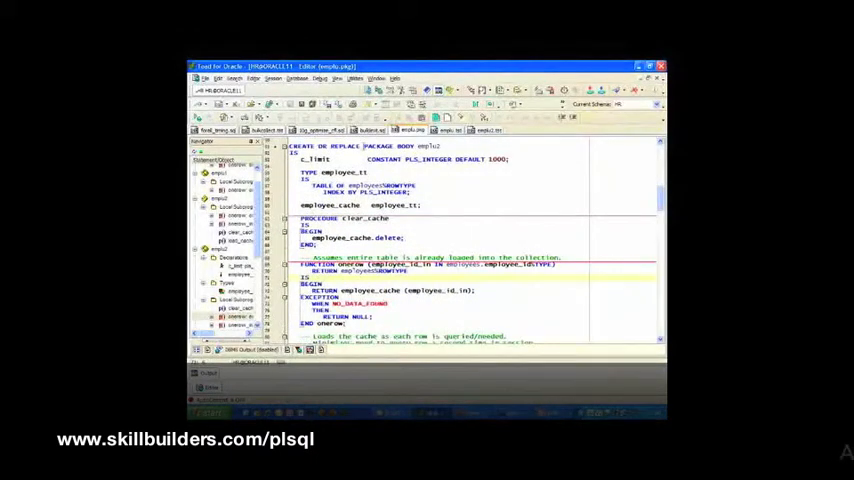
double_click(390, 146)
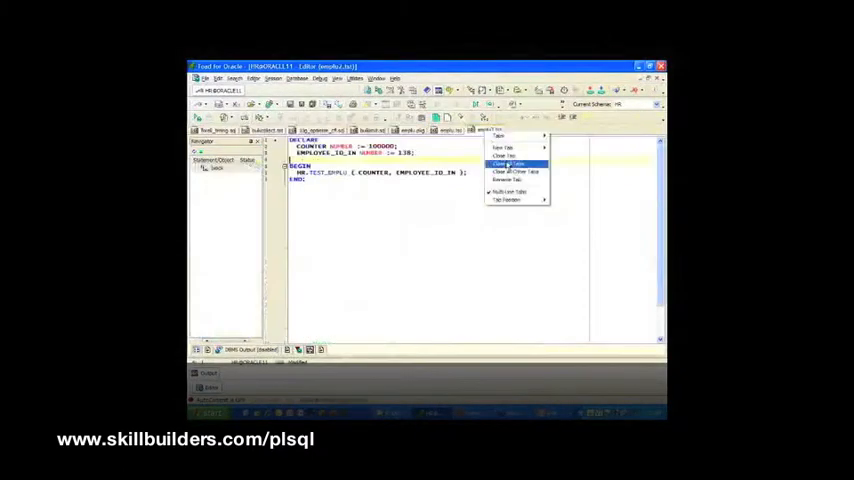
Load the employees-by-department package script with result-cached functions into the editor.
left_click(508, 156)
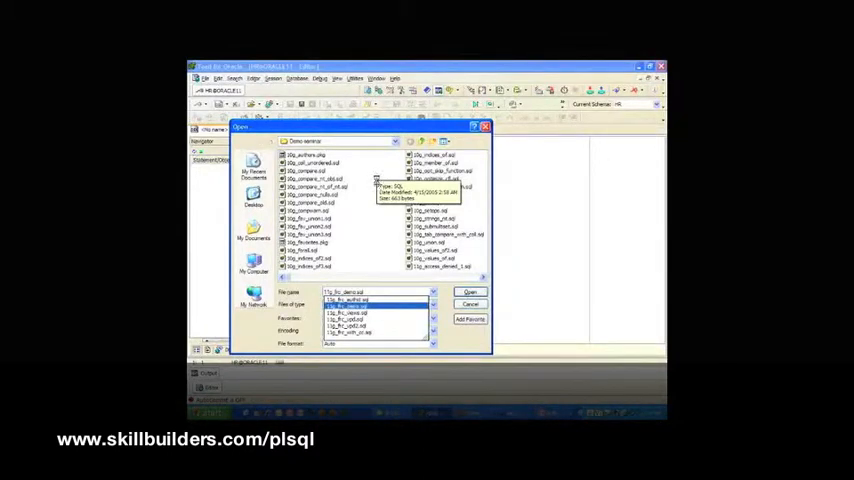
left_click(470, 292)
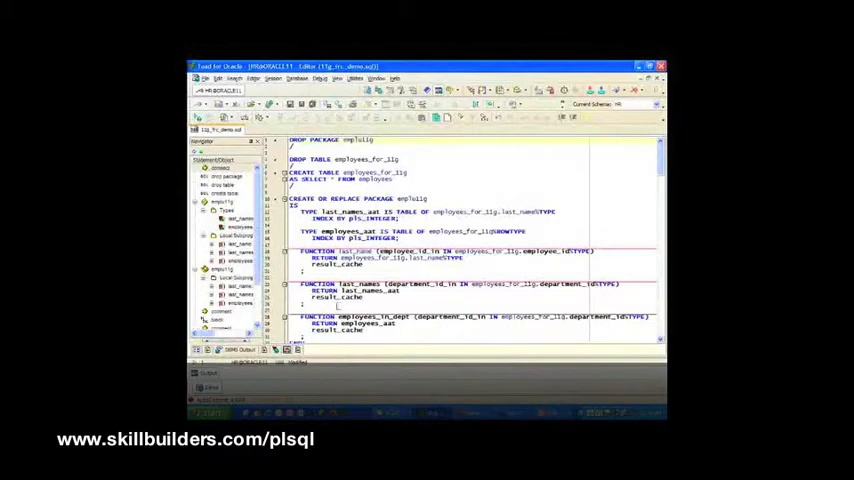
double_click(356, 252)
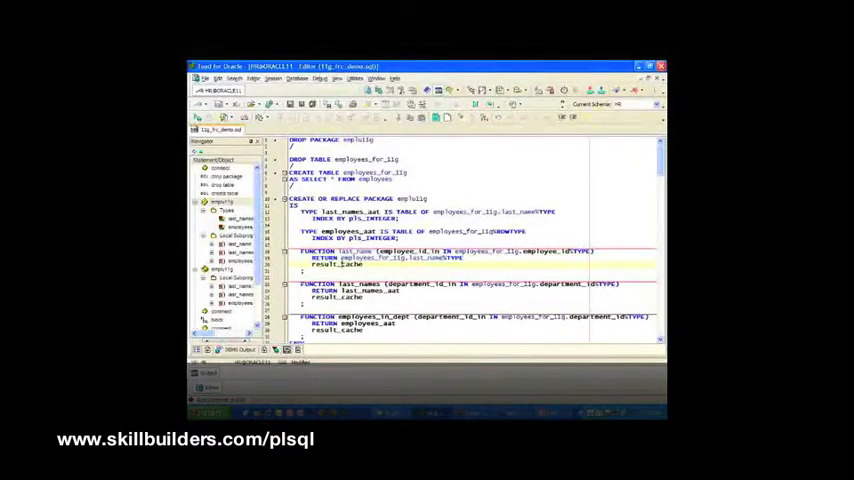
double_click(336, 264)
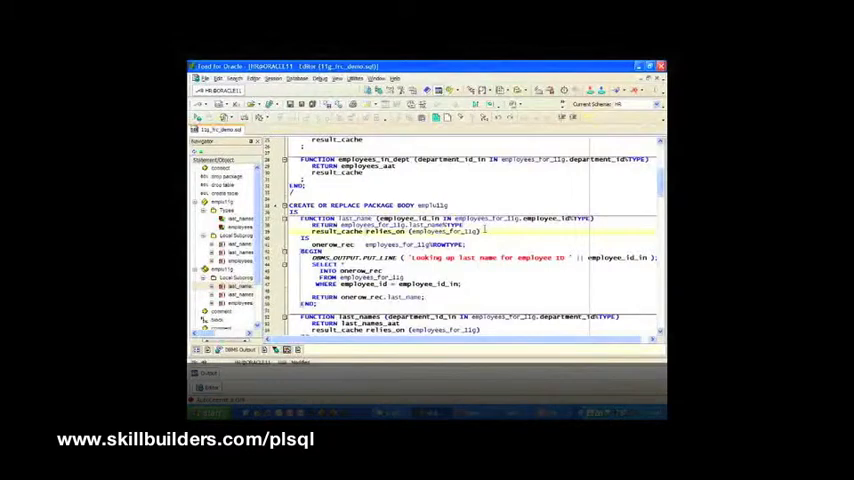
scroll("down", 3)
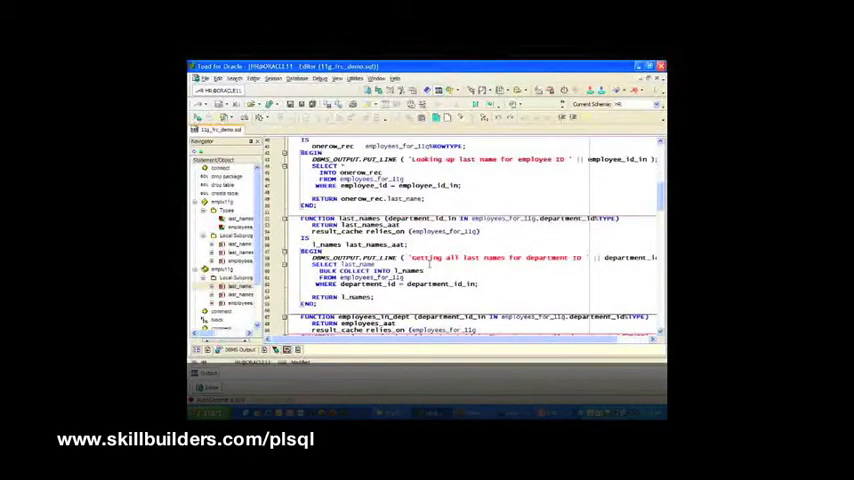
scroll("down", 3)
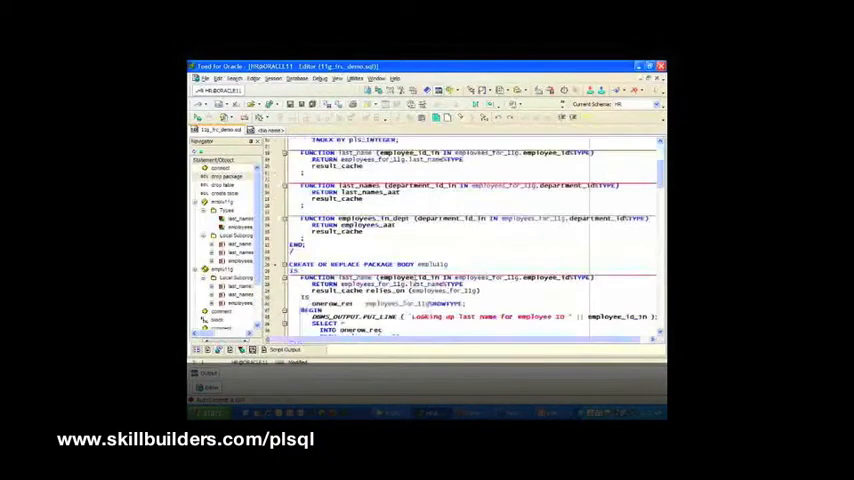
Scroll through the ten-iteration last-name loop block and its single-lookup output for employee 138.
scroll("down", 3)
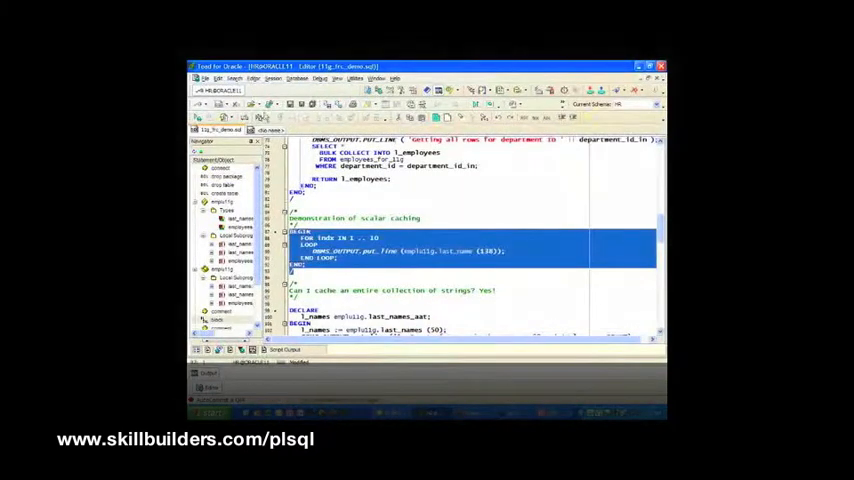
scroll("up", 3)
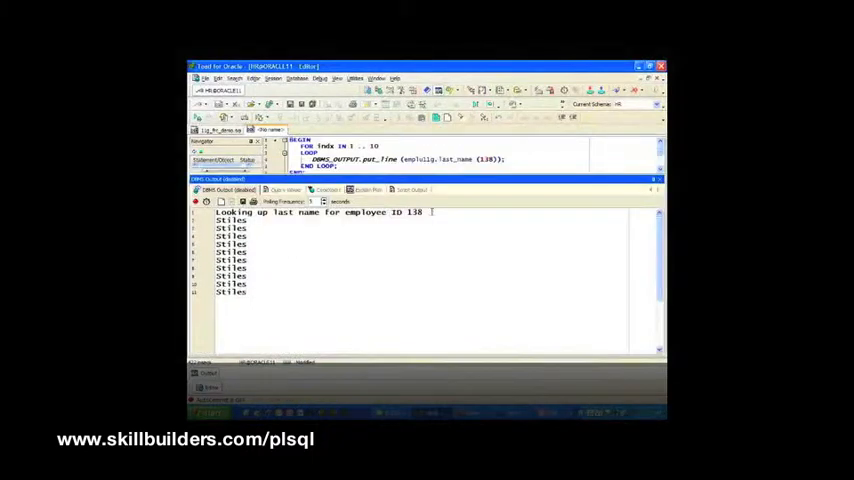
Highlight the DBMS Output lines showing one lookup and the repeated Stiles name.
double_click(318, 212)
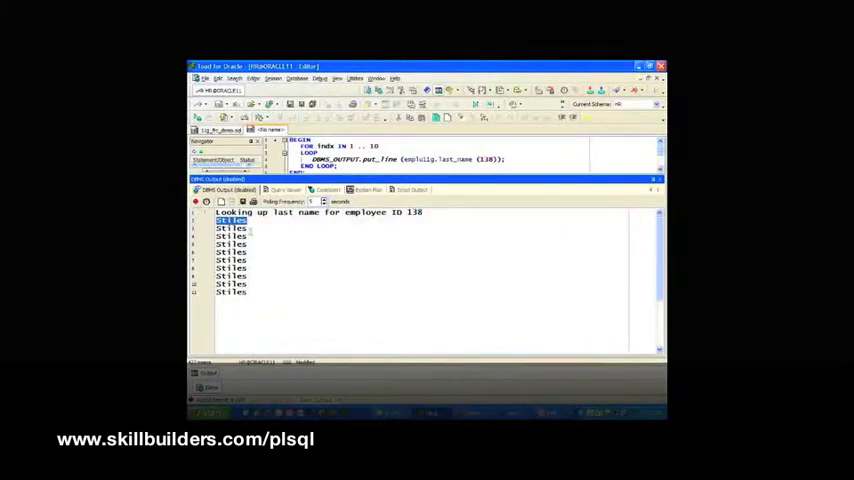
left_click_drag(230, 228, 230, 290)
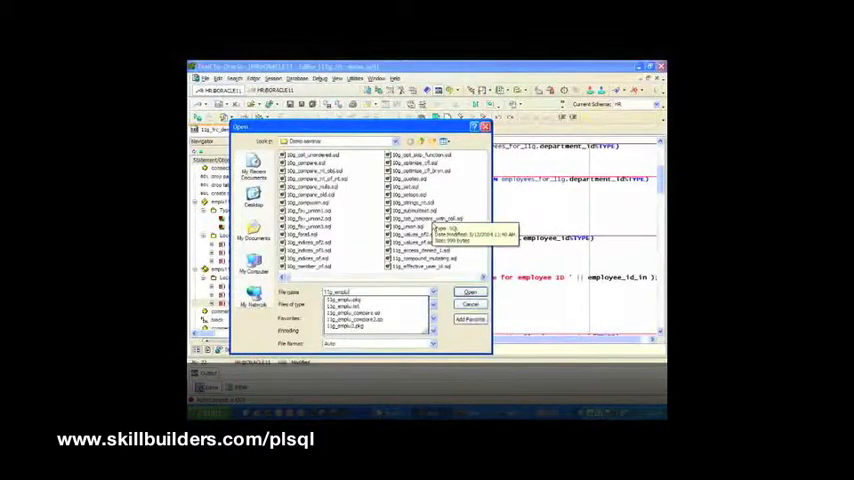
Open the benchmark script comparing plain-query, PGA-cache and result-cache versions and scroll through it.
left_click(470, 292)
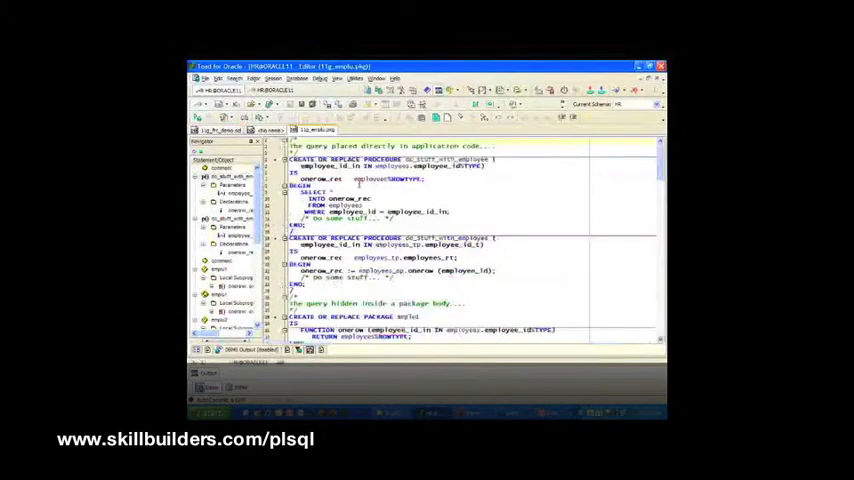
scroll("down", 3)
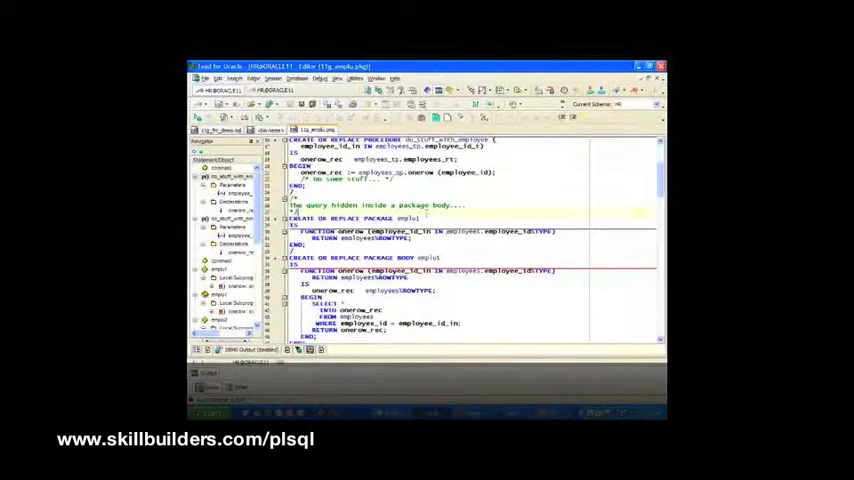
scroll("down", 3)
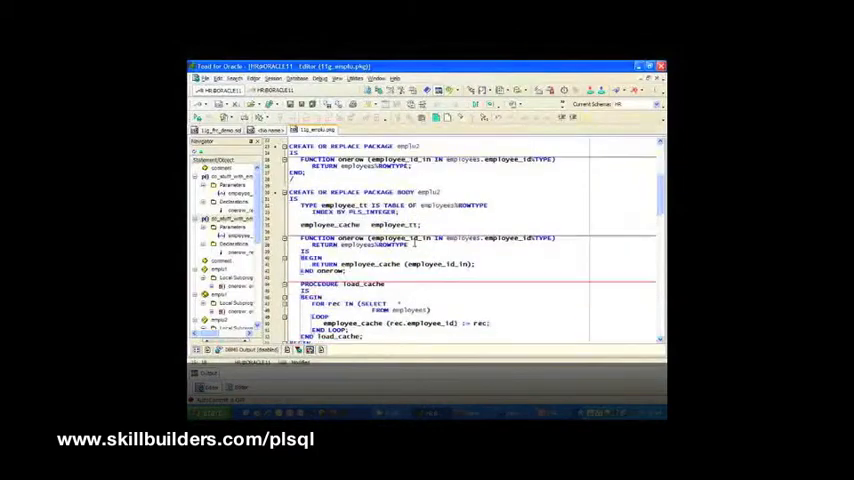
scroll("down", 3)
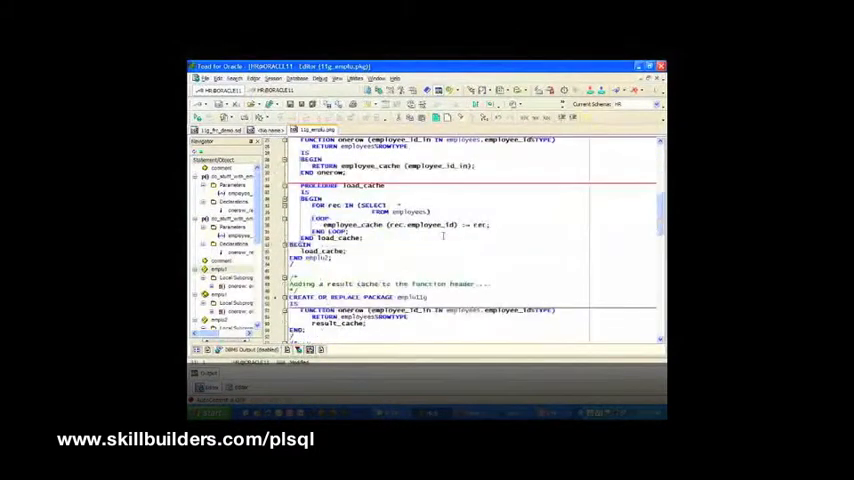
scroll("down", 3)
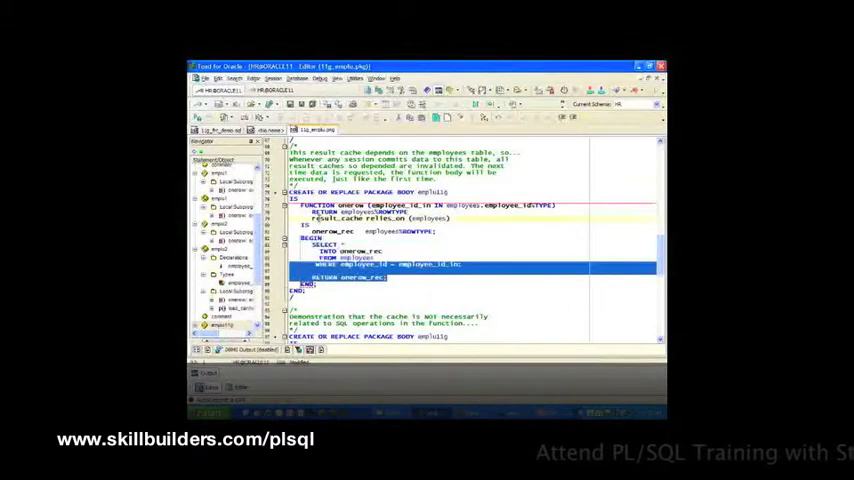
scroll("down", 3)
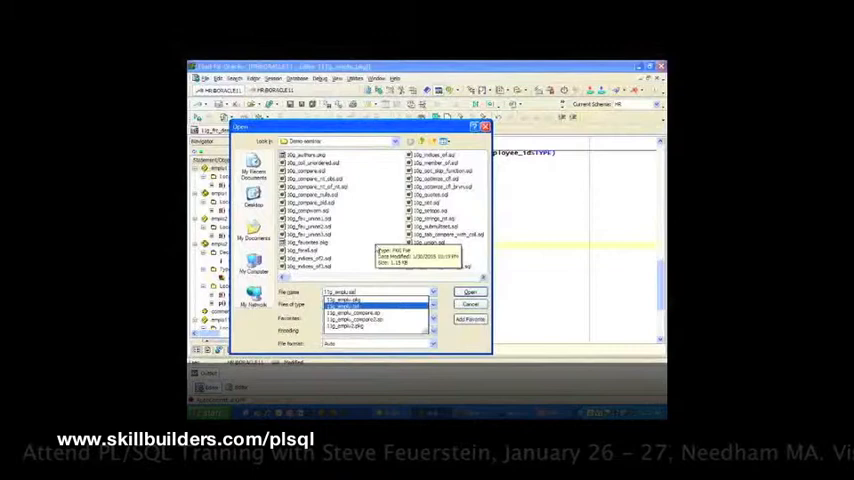
Open another 11g demo script from the file list alongside the comparison script.
left_click(470, 292)
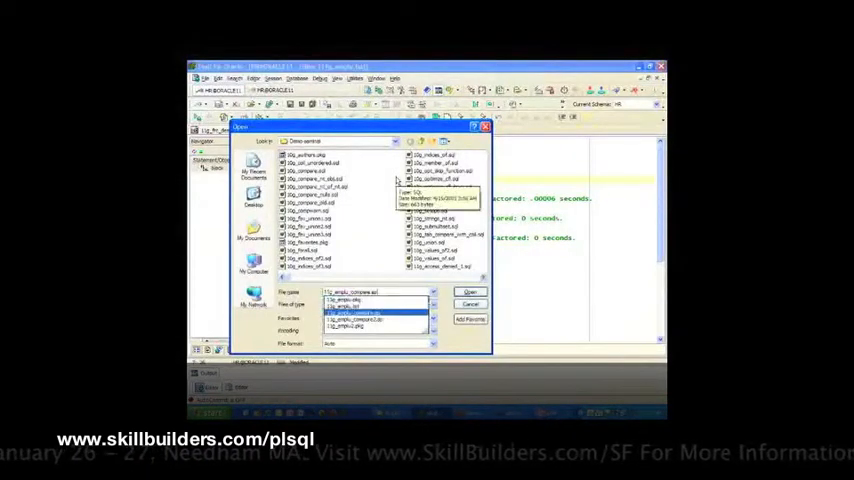
left_click(470, 292)
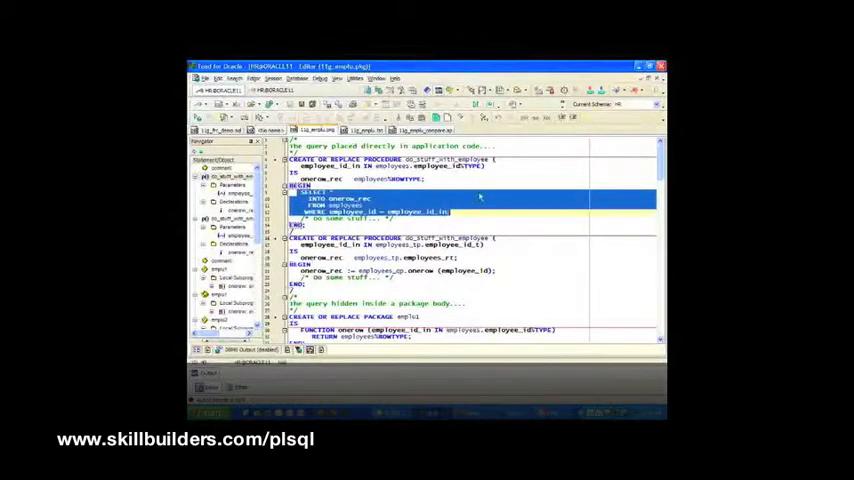
scroll("down", 3)
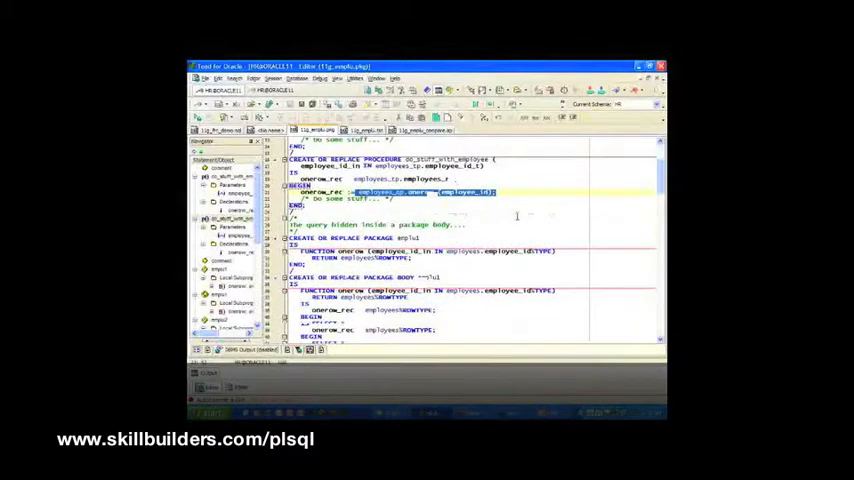
scroll("down", 3)
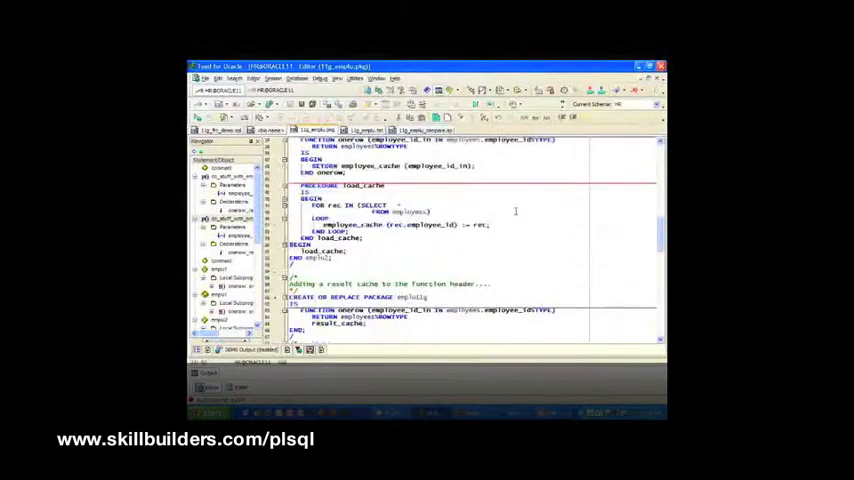